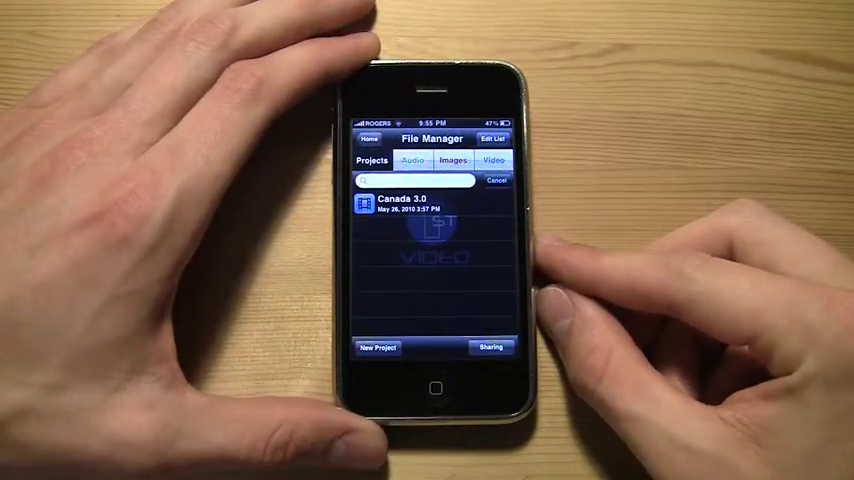
Show the media Sharing screen with authentication off and no credentials set.
left_click(492, 348)
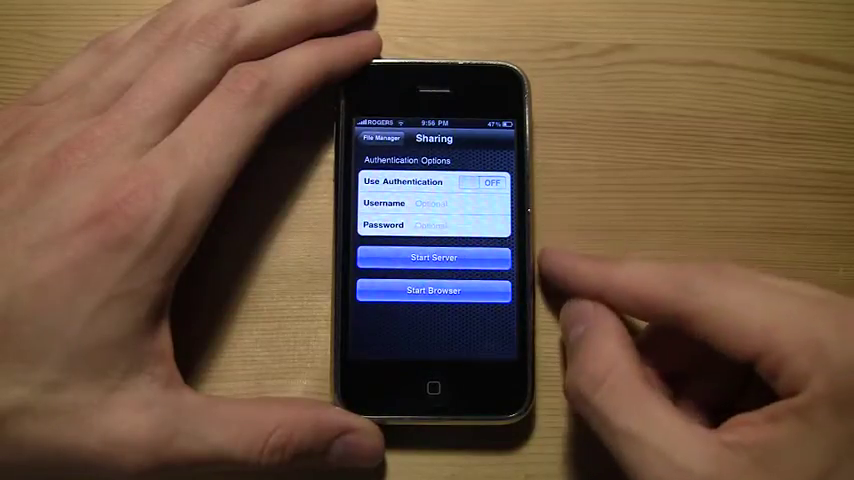
left_click(432, 256)
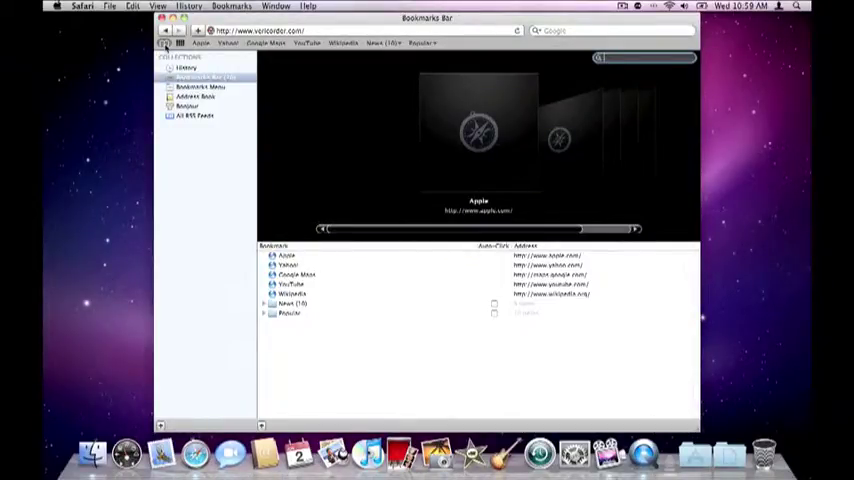
Reach the phone's First Video web-sharing page through Safari's Bonjour bookmarks.
left_click(188, 106)
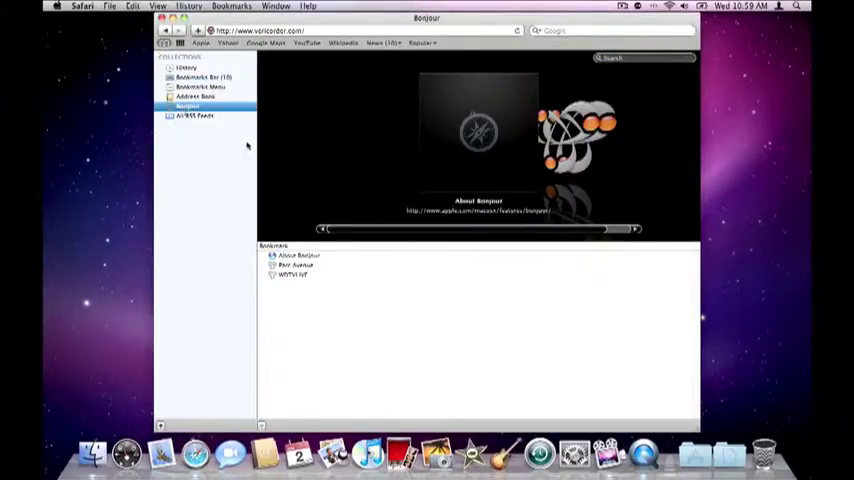
left_click(292, 264)
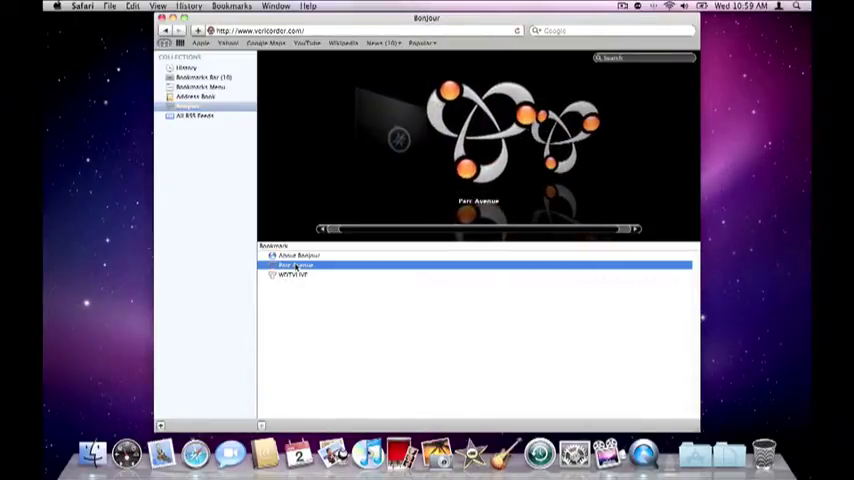
double_click(296, 264)
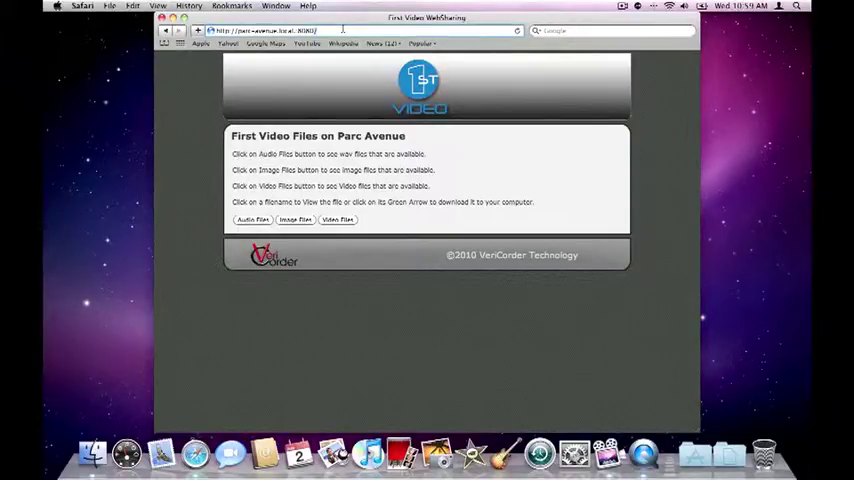
List the phone's audio files, then its video files with download links.
left_click(252, 220)
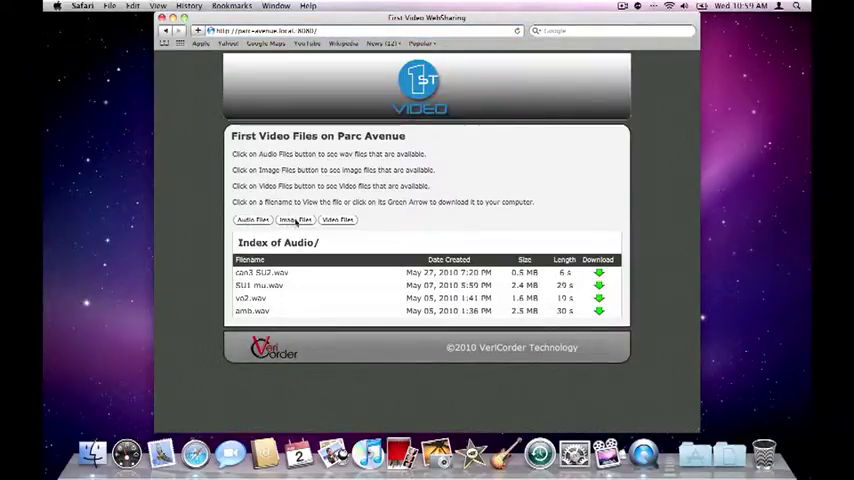
left_click(332, 220)
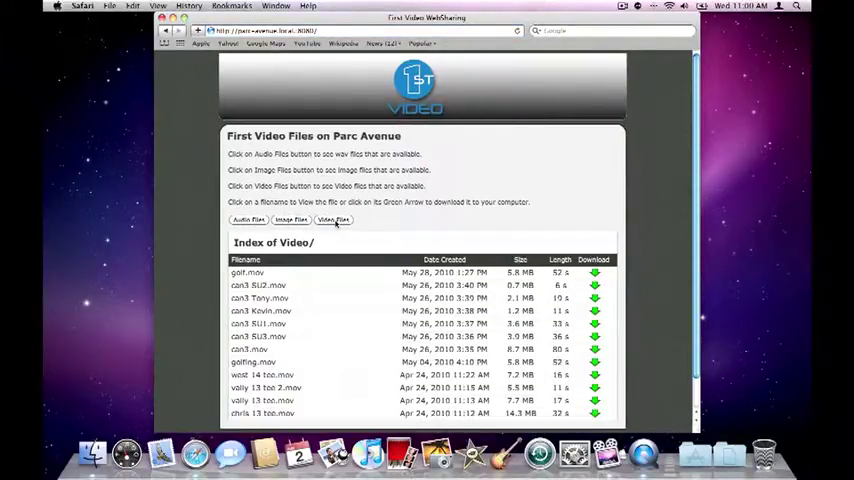